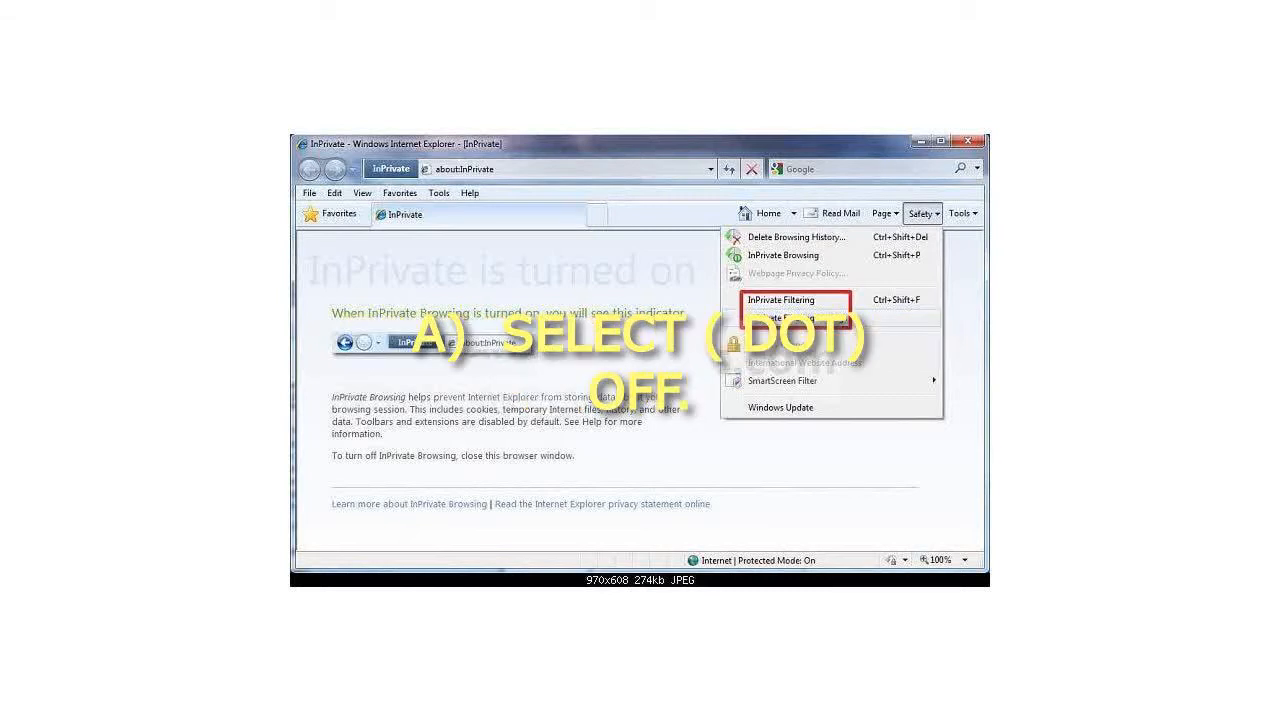
# Step: Turn InPrivate Filtering off from the Safety menu for this browsing session
pyautogui.click(780, 300)
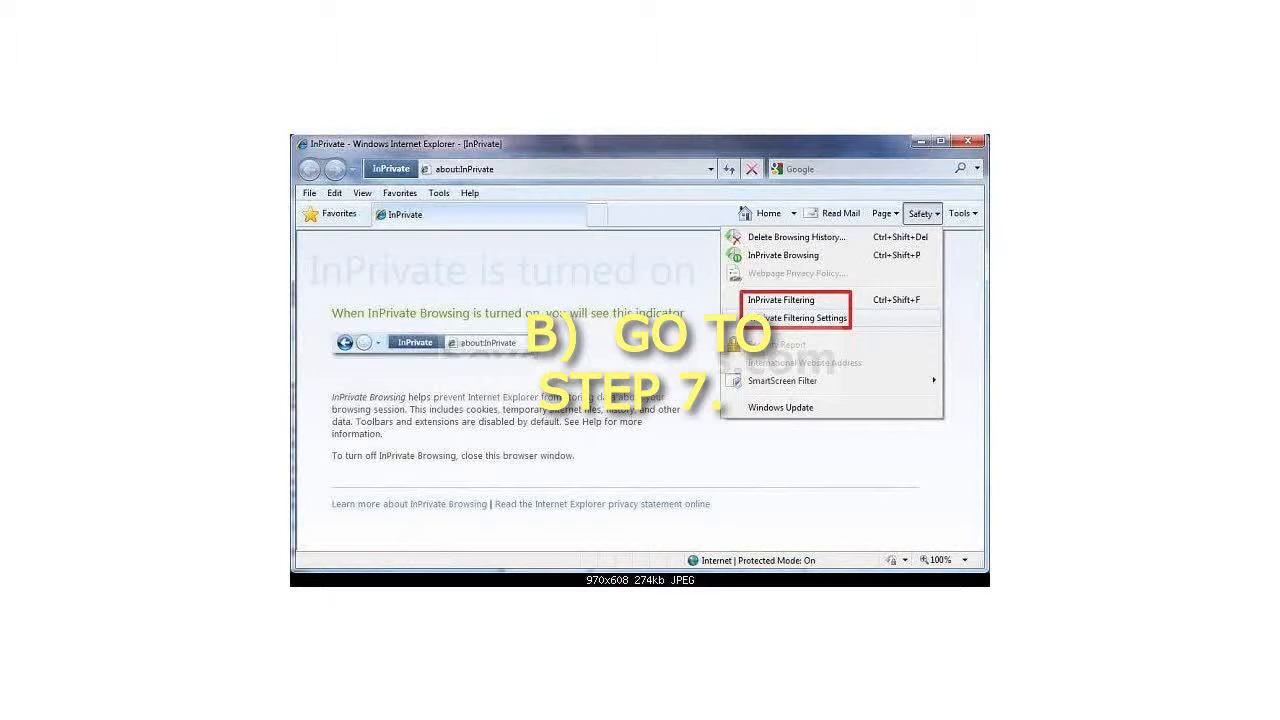